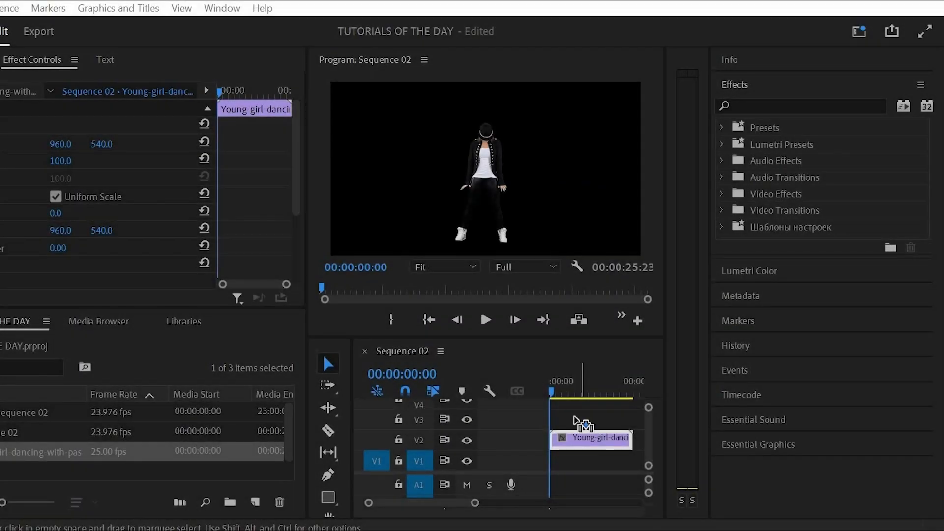
# - Alt-drag the dancer clip from V2 to V3 and switch the V3 copy's output off
pyautogui.moveTo(590, 438); pyautogui.dragTo(591, 417)
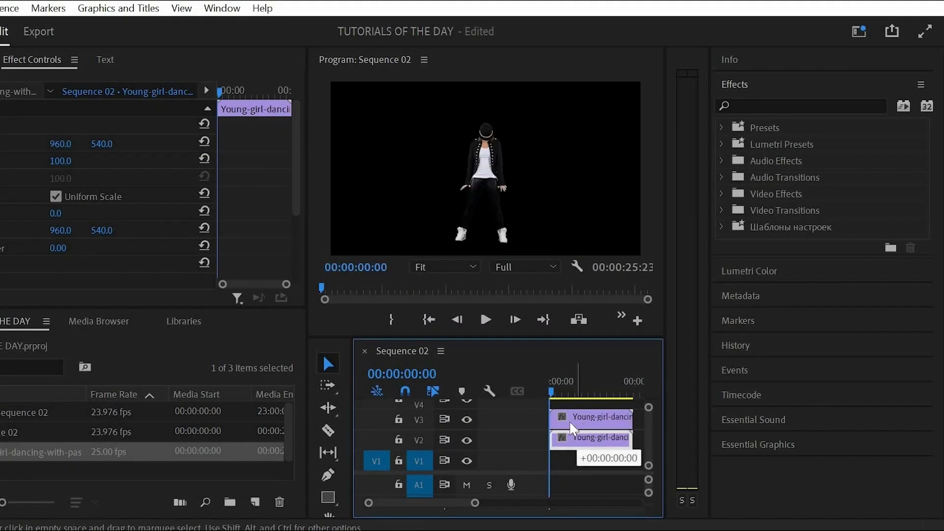
pyautogui.click(467, 419)
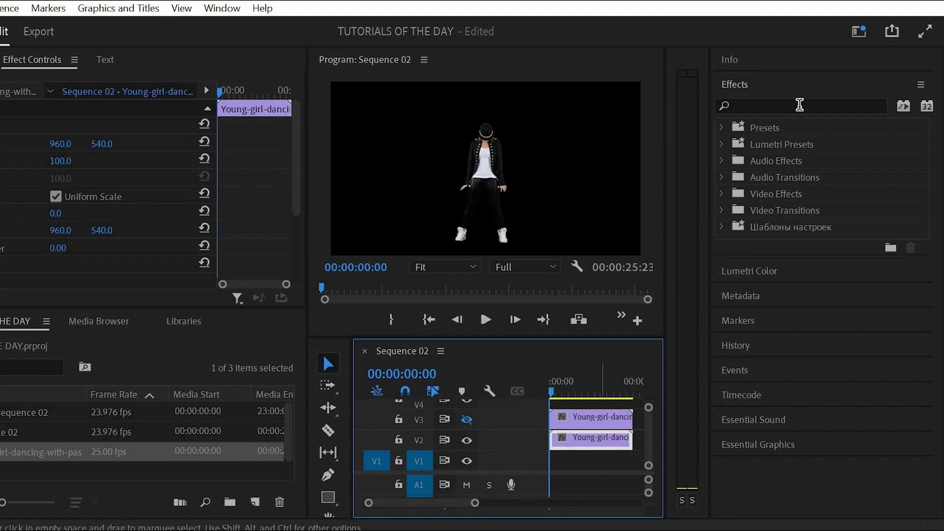
pyautogui.click(799, 105)
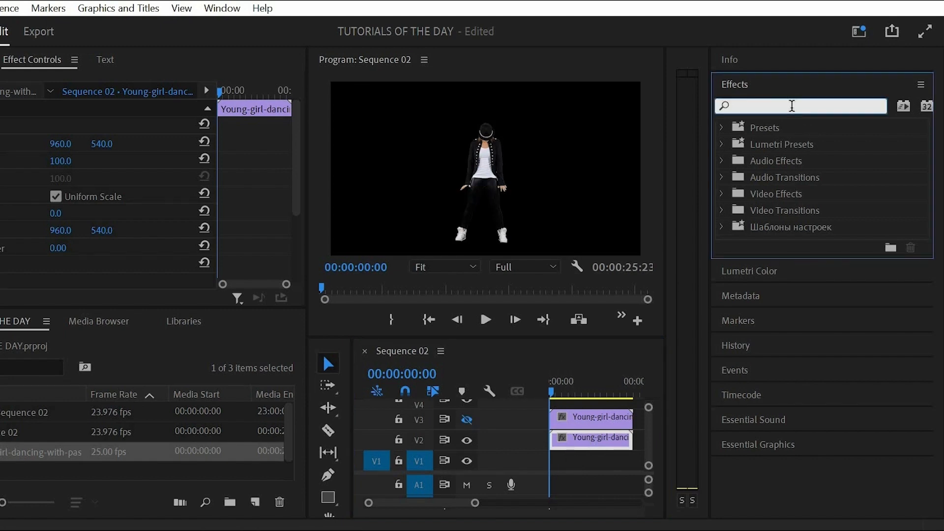
# - Apply Find Edges with Invert to the V2 clip for a white dancer outline on black
pyautogui.write('find')
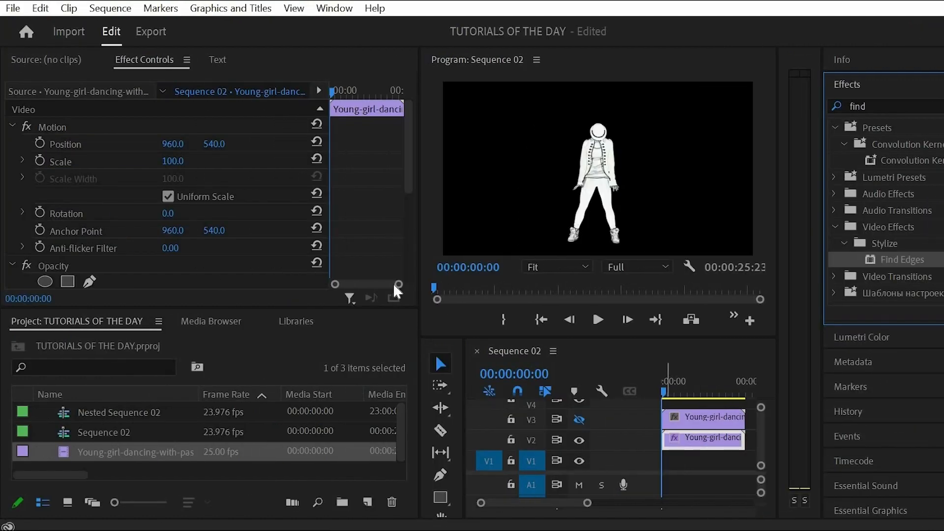
pyautogui.scroll(-3)
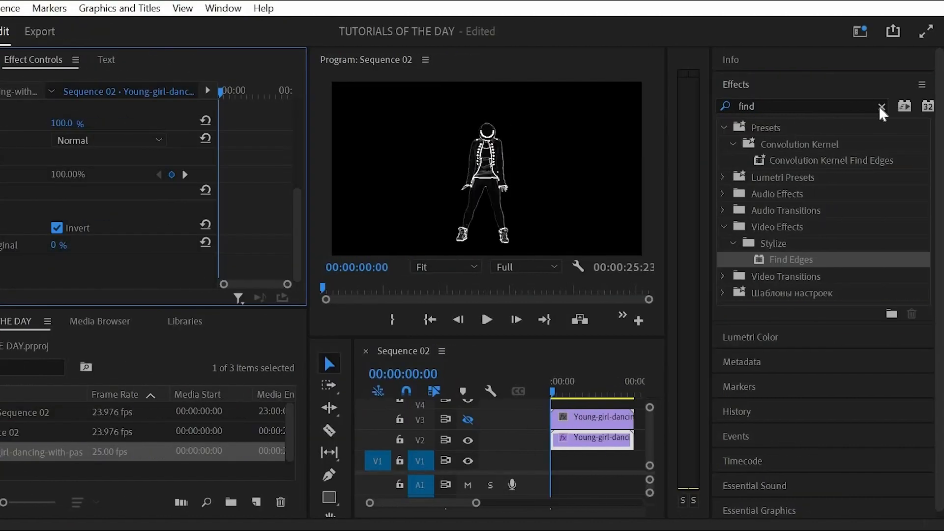
pyautogui.click(880, 106)
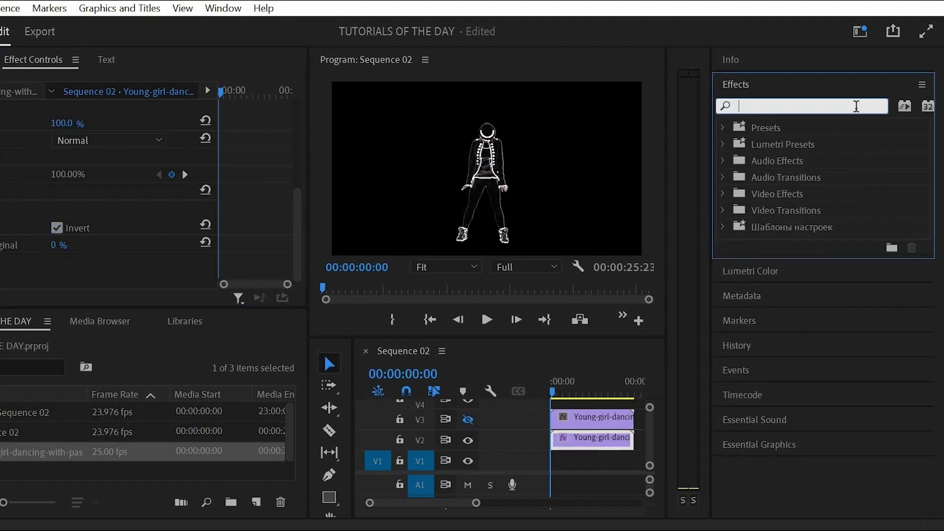
# - Apply Alpha Glow to the V2 outline clip with Glow 10 and Fade Out unchecked
pyautogui.write('alpha')
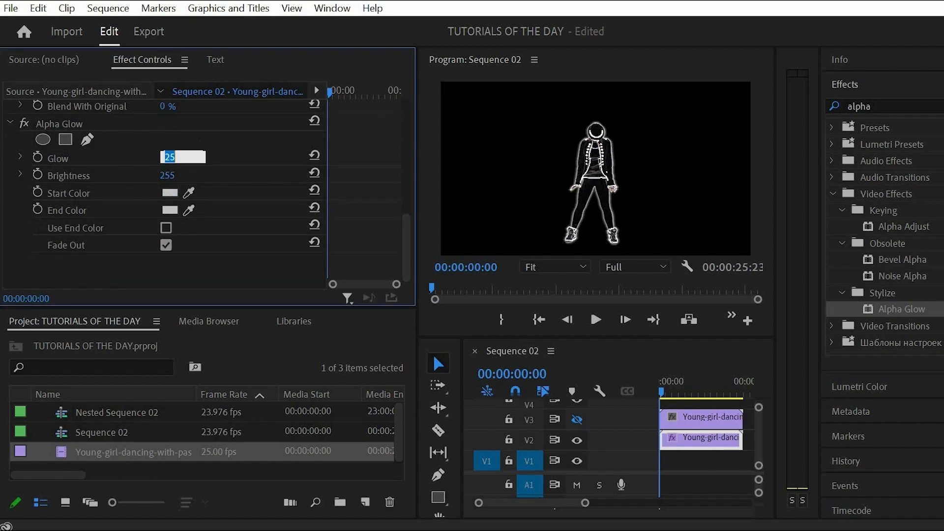
pyautogui.write('10')
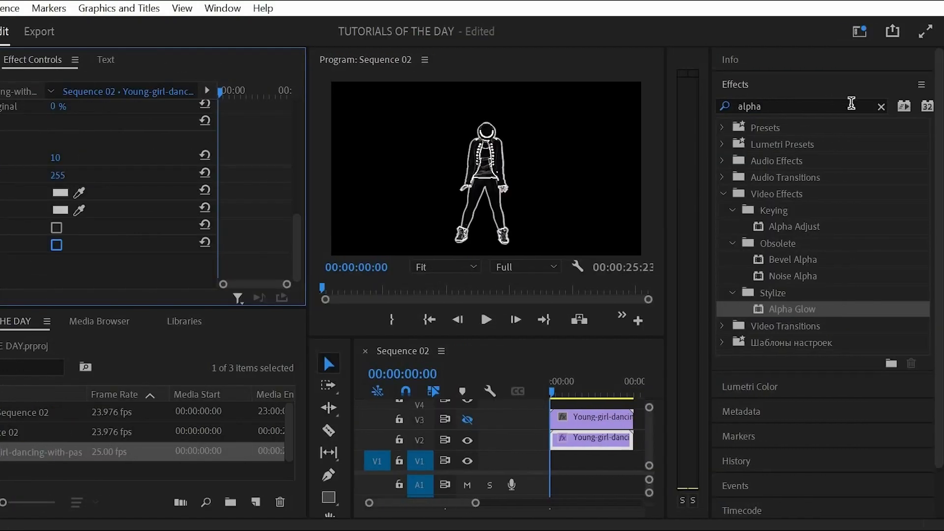
pyautogui.click(881, 106)
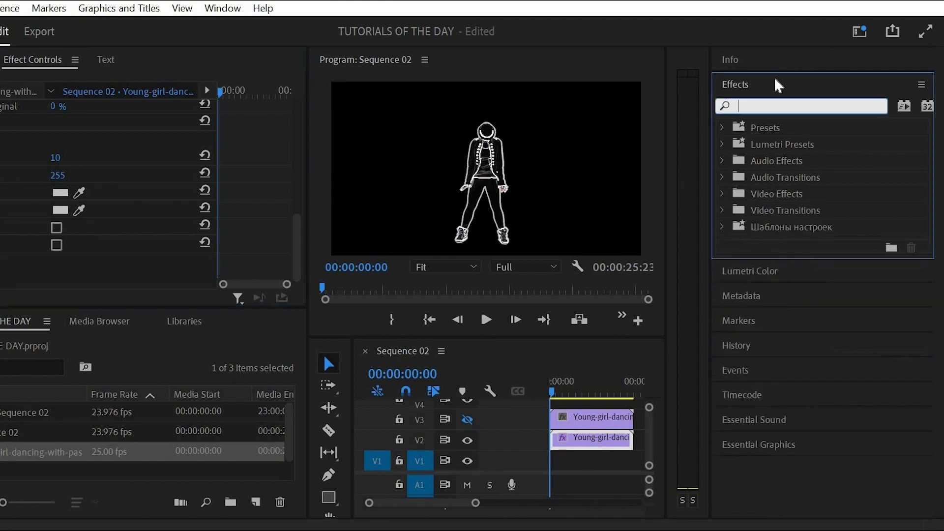
# - Apply Extract to the V2 clip with Black Input Level 176 and White Input Level 255
pyautogui.write('extract')
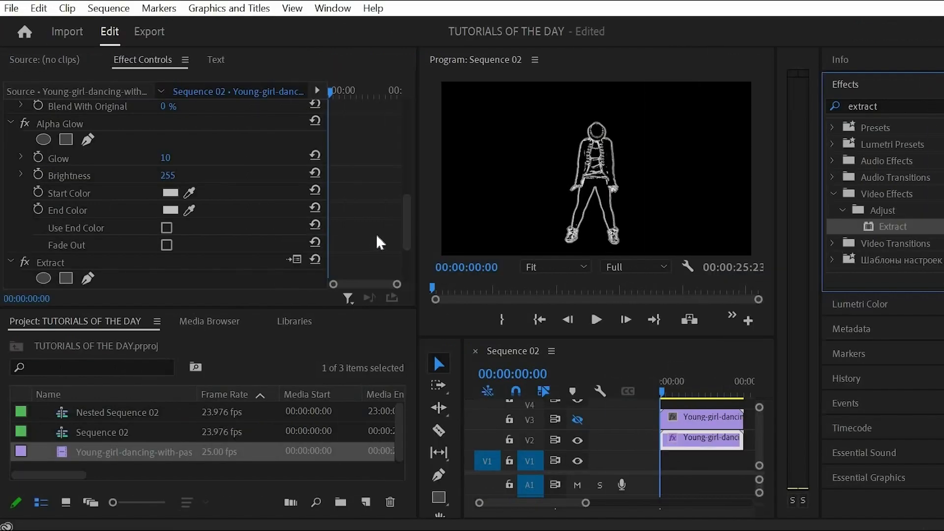
pyautogui.scroll(-3)
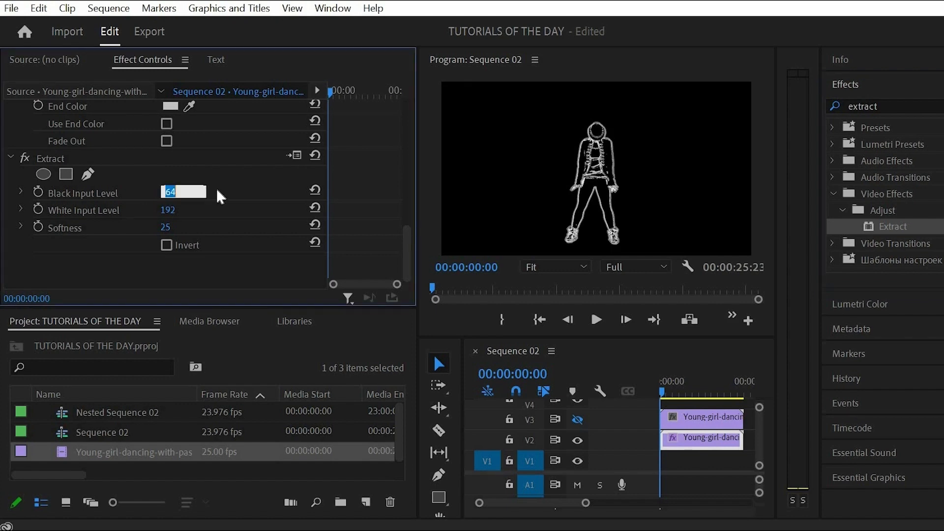
pyautogui.write('196')
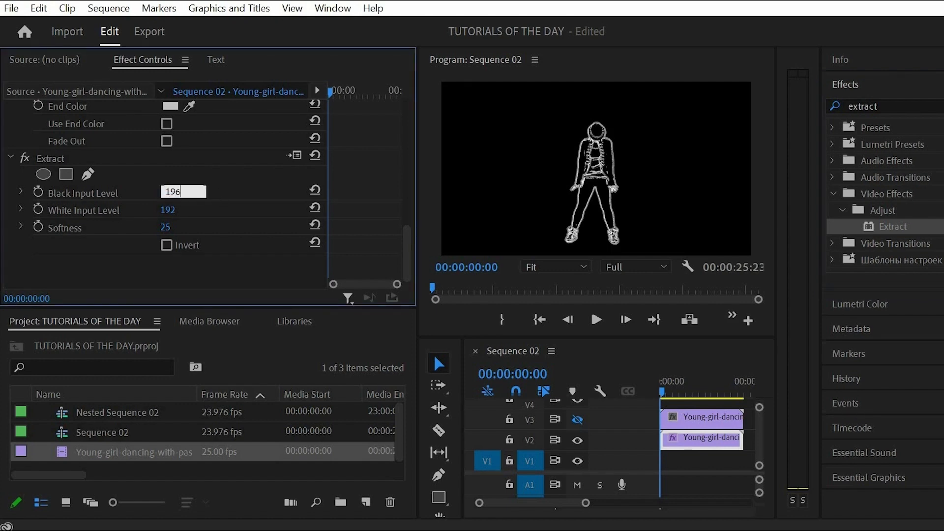
pyautogui.write('255')
pyautogui.write('176')
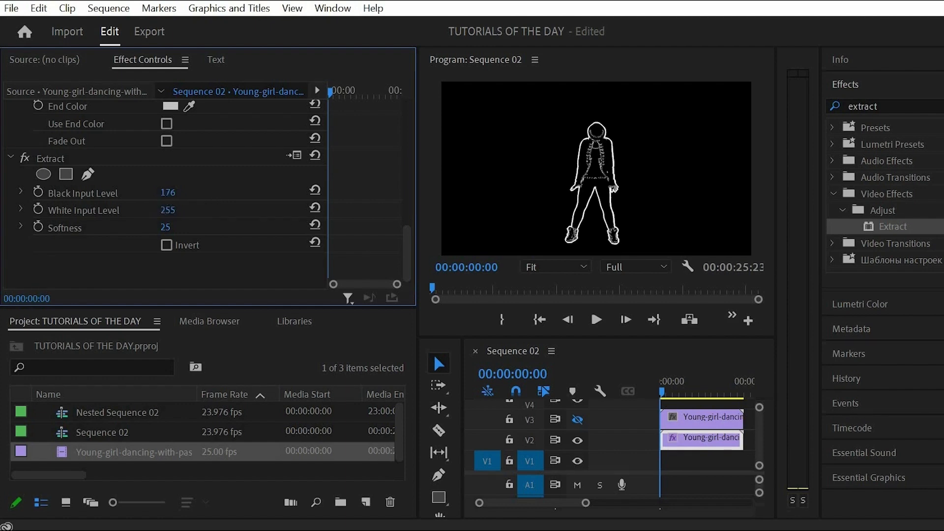
pyautogui.moveTo(225, 235)
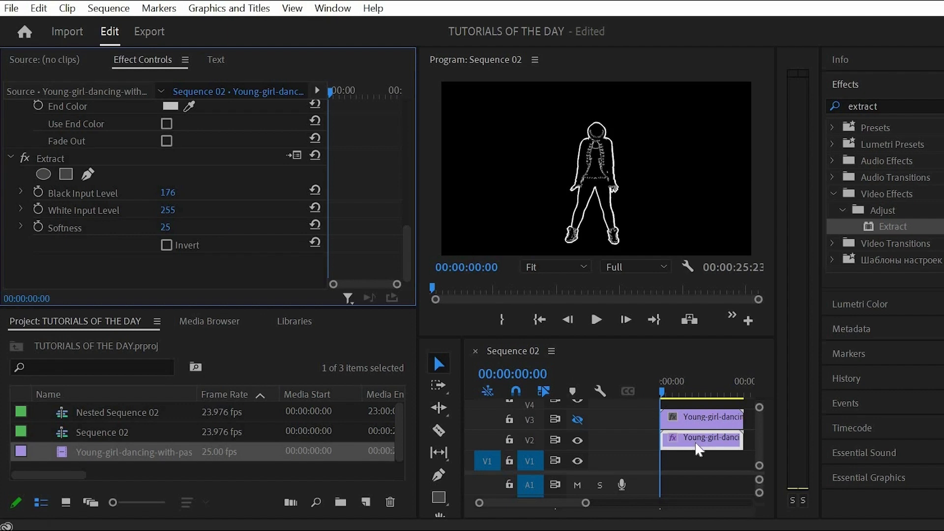
# - Nest the V2 outline clip into Nested Sequence 03, enter it and duplicate the clip onto a second track
pyautogui.rightClick(700, 438)
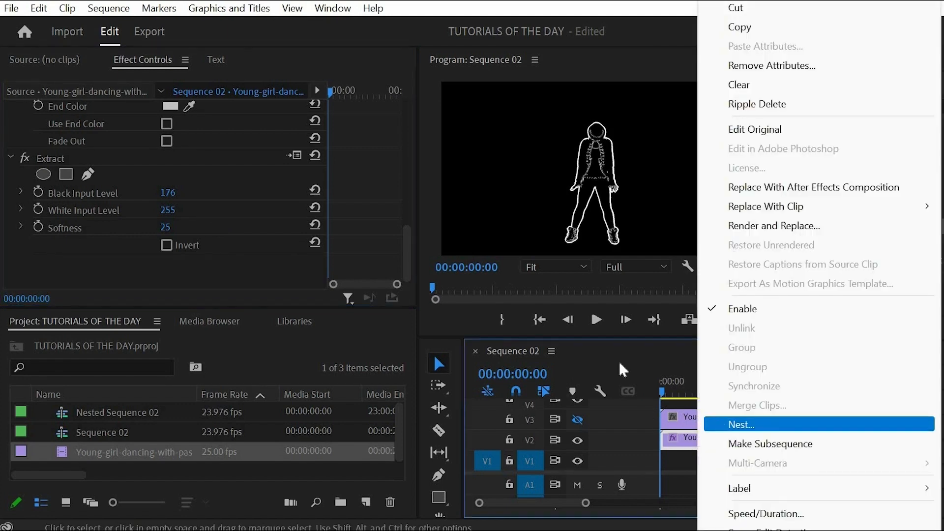
pyautogui.click(744, 424)
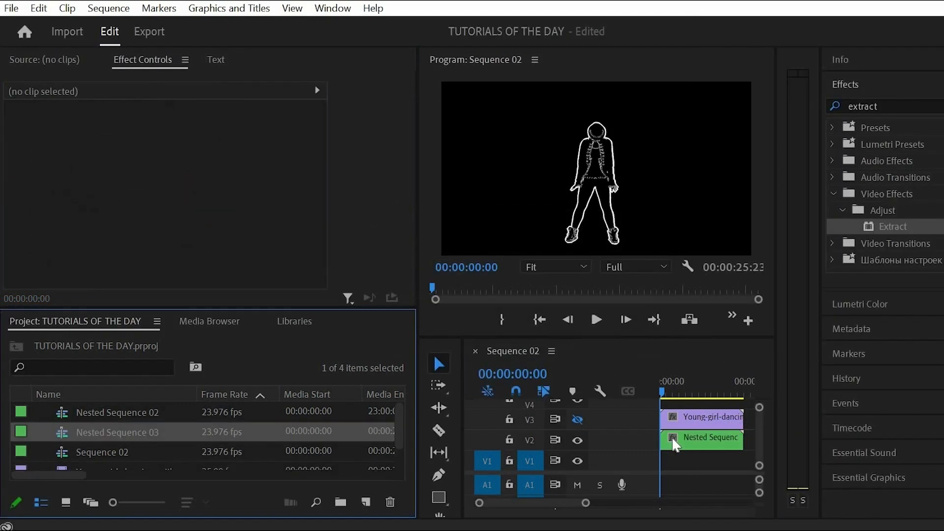
pyautogui.doubleClick(701, 438)
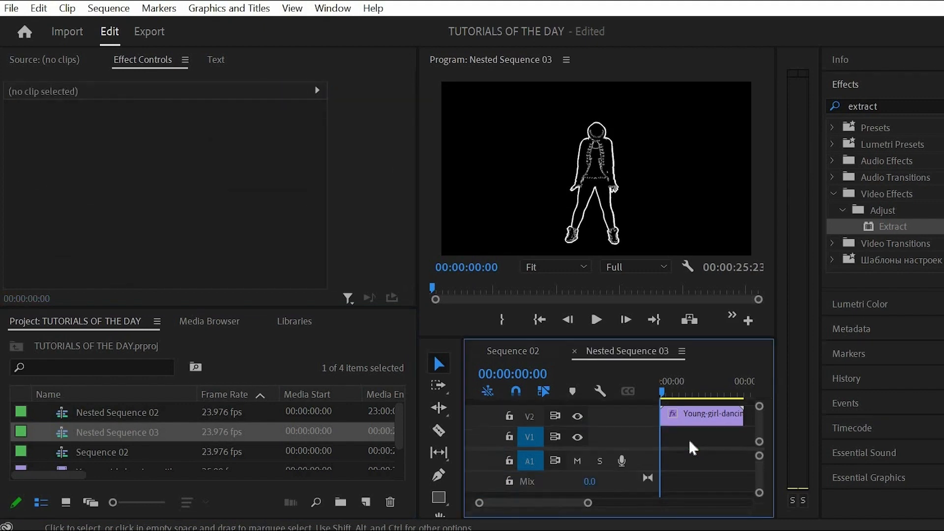
pyautogui.click(700, 414)
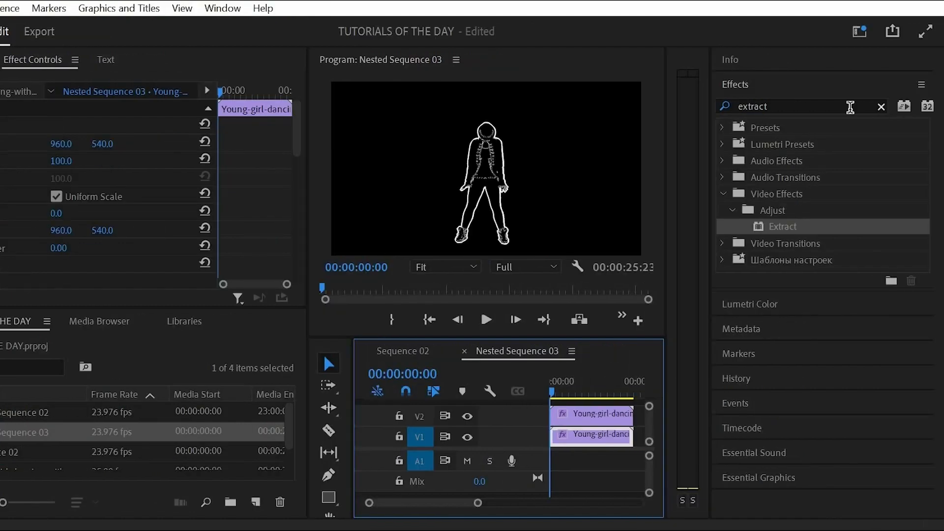
# - Apply Track Matte Key to the V1 clip using Video 2 as matte with Matte Luma compositing
pyautogui.write('tra')
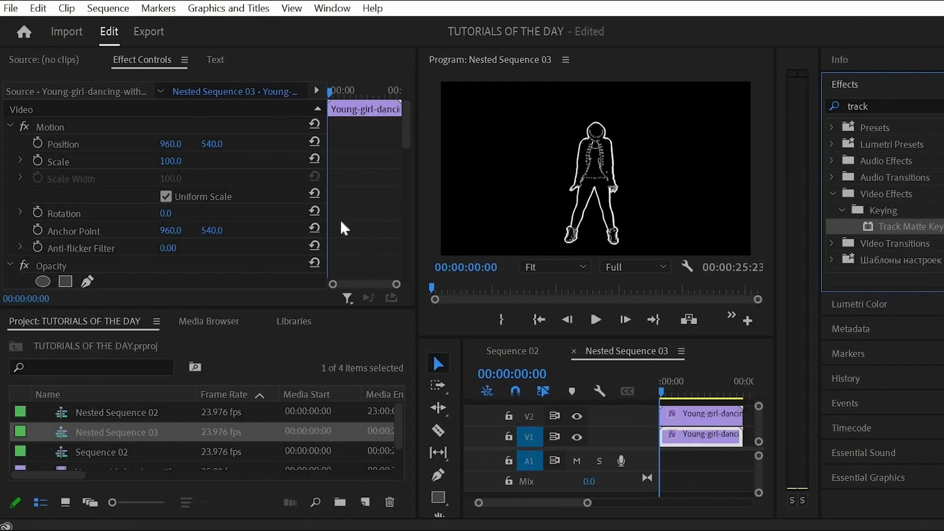
pyautogui.scroll(-3)
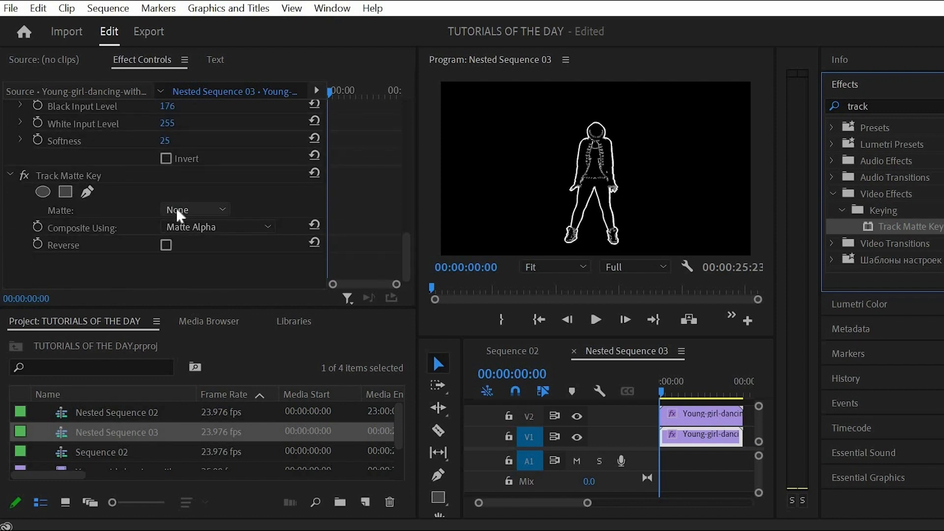
pyautogui.click(194, 209)
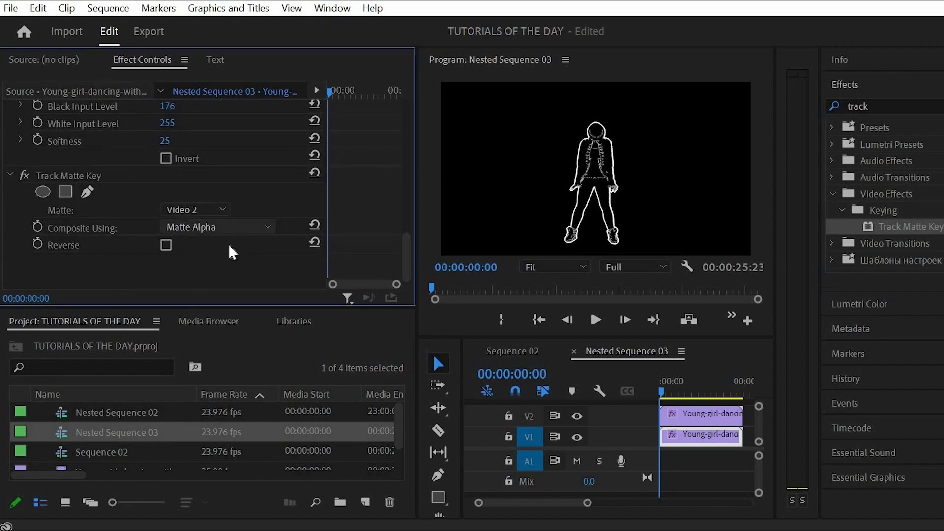
pyautogui.click(218, 227)
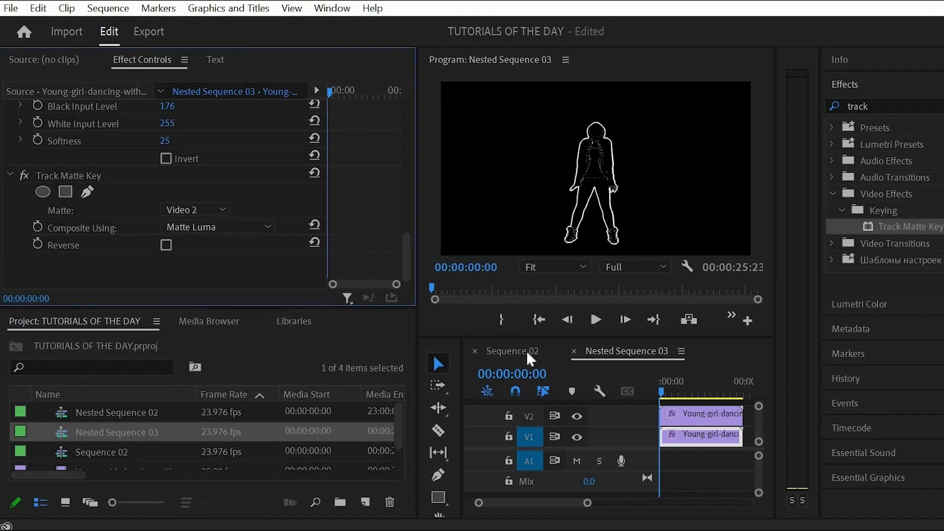
# - Back in Sequence 02, drop Nested Sequence 03 onto V7 a few frames after the V8 dancer clip
pyautogui.click(514, 351)
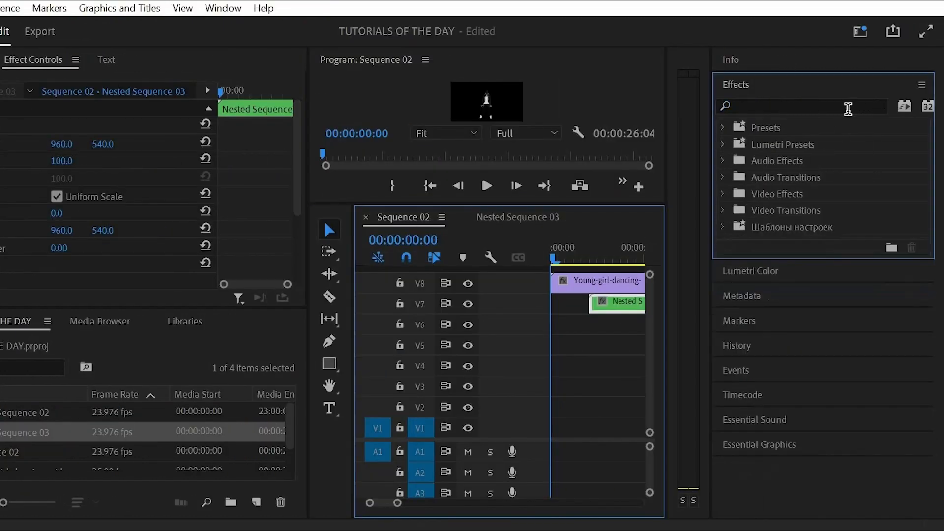
# - Apply Tint to the V7 nested clip, mapping white to magenta FF00FE
pyautogui.write('tint')
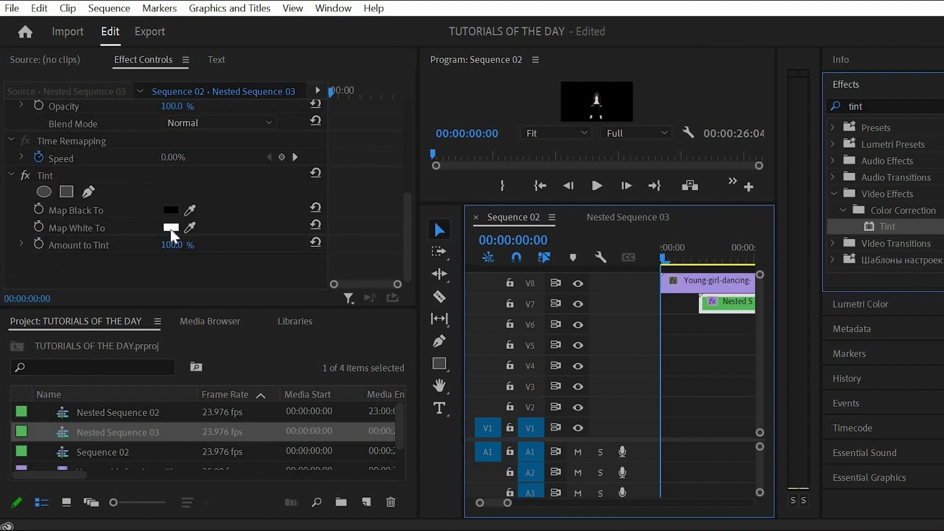
pyautogui.click(170, 228)
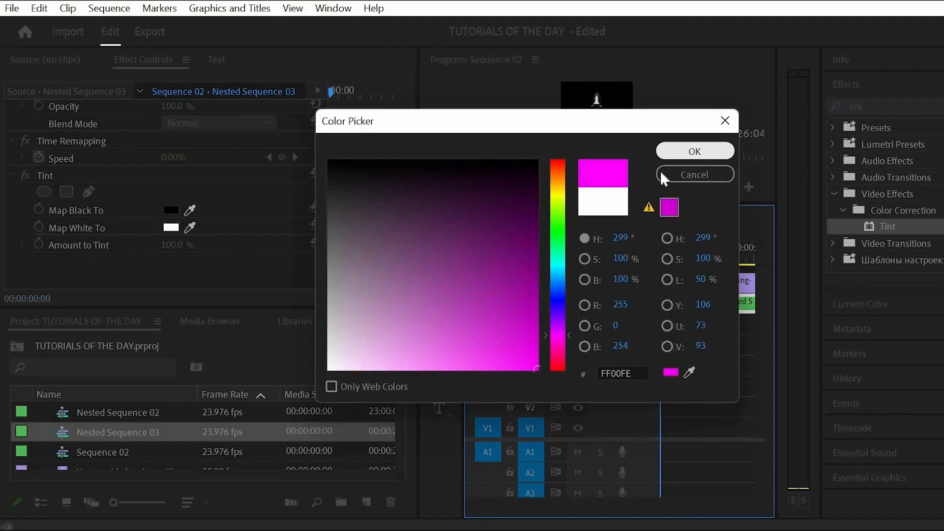
pyautogui.click(694, 151)
pyautogui.write('v')
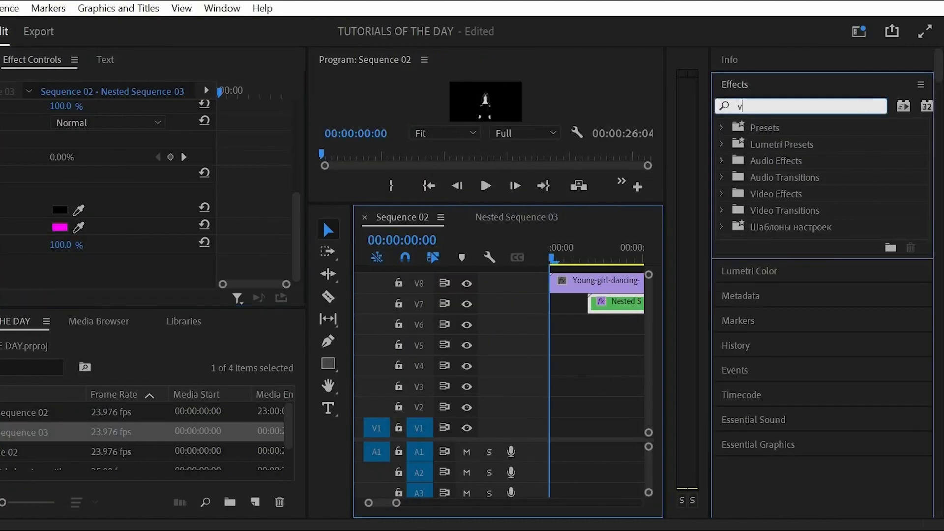
# - Apply VR Glow with raised brightness and saturation, then Alt-drag a copy of the clip to V6
pyautogui.write('r glow')
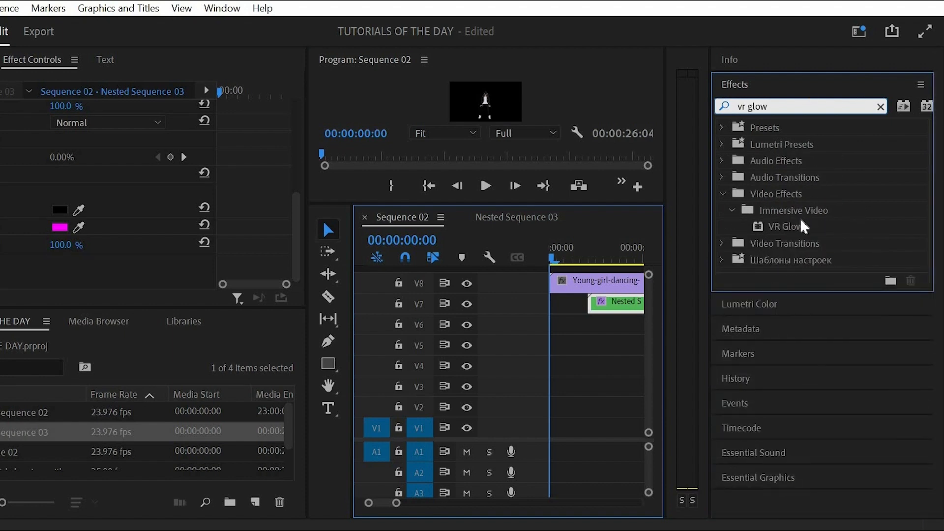
pyautogui.click(784, 227)
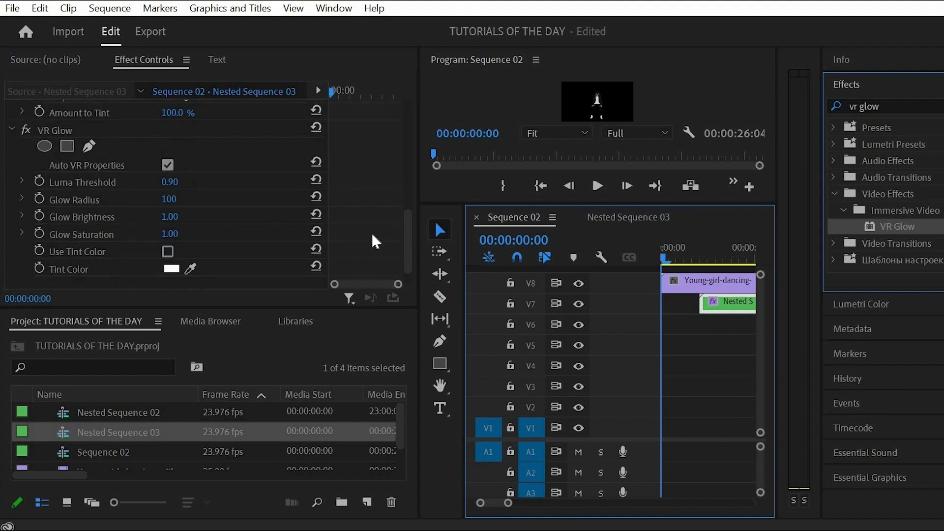
pyautogui.moveTo(171, 182); pyautogui.dragTo(170, 199)
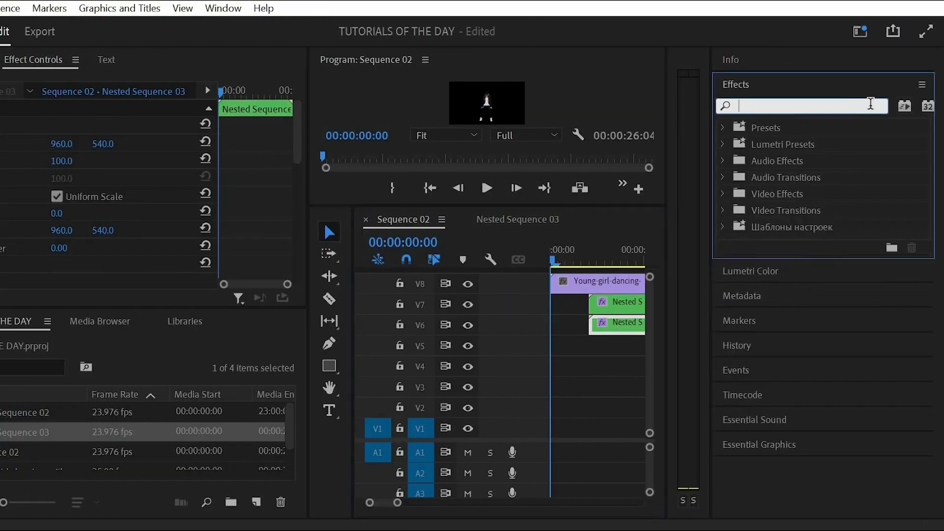
# - Apply Gaussian Blur to the V6 outline copy with Blurriness 64
pyautogui.write('gaus')
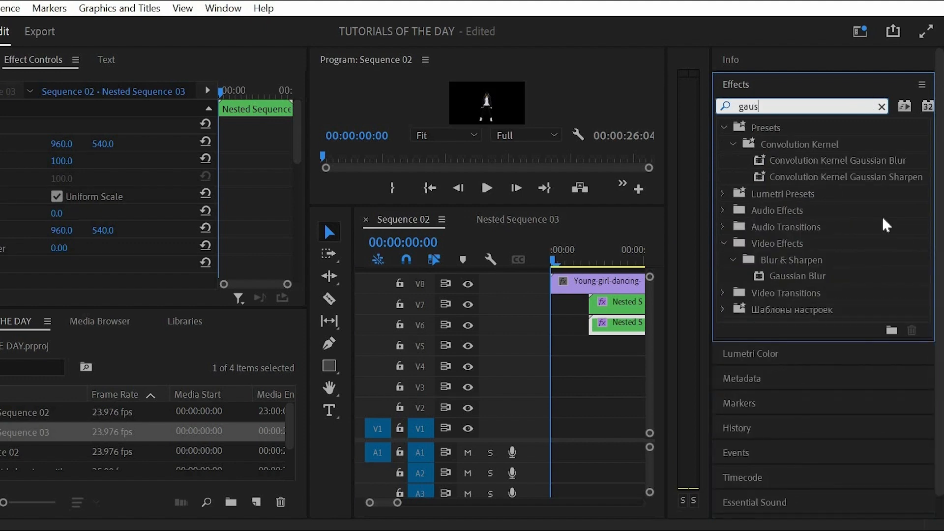
pyautogui.moveTo(795, 276); pyautogui.dragTo(617, 336)
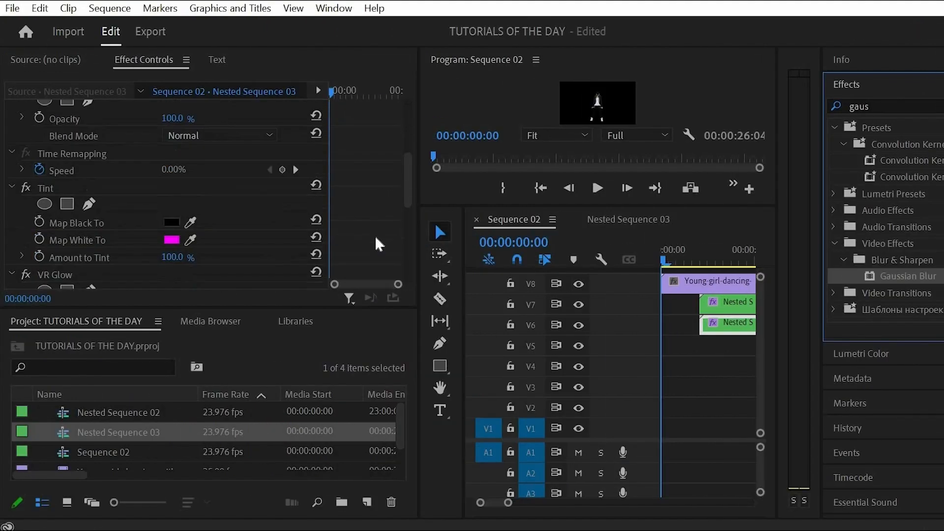
pyautogui.scroll(-3)
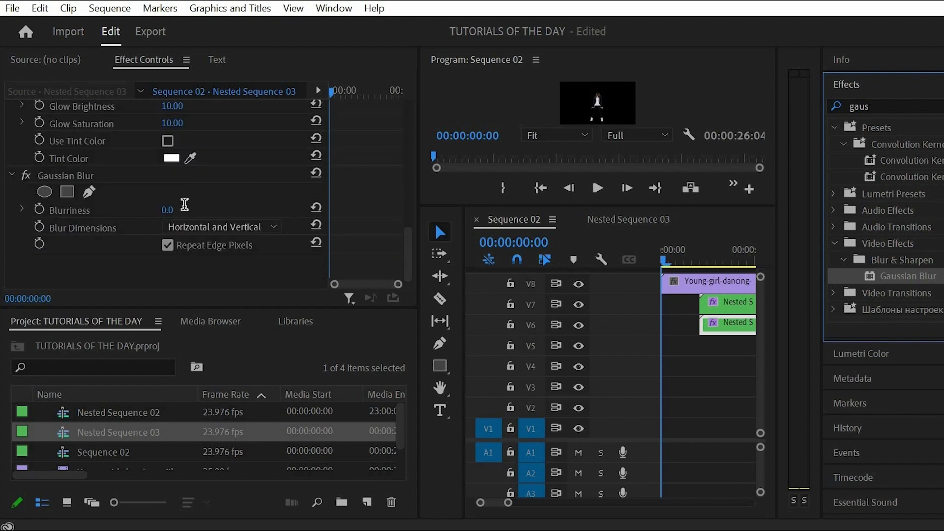
pyautogui.write('6')
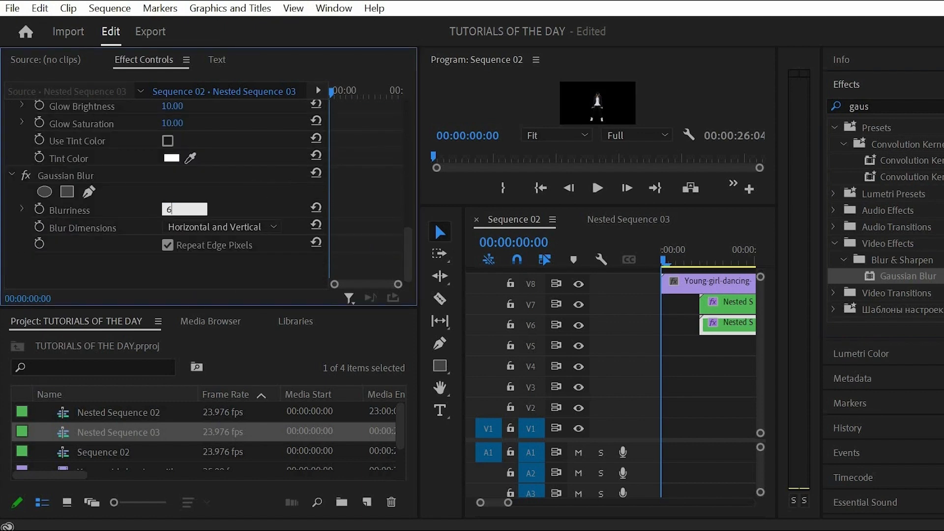
pyautogui.write('64.0')
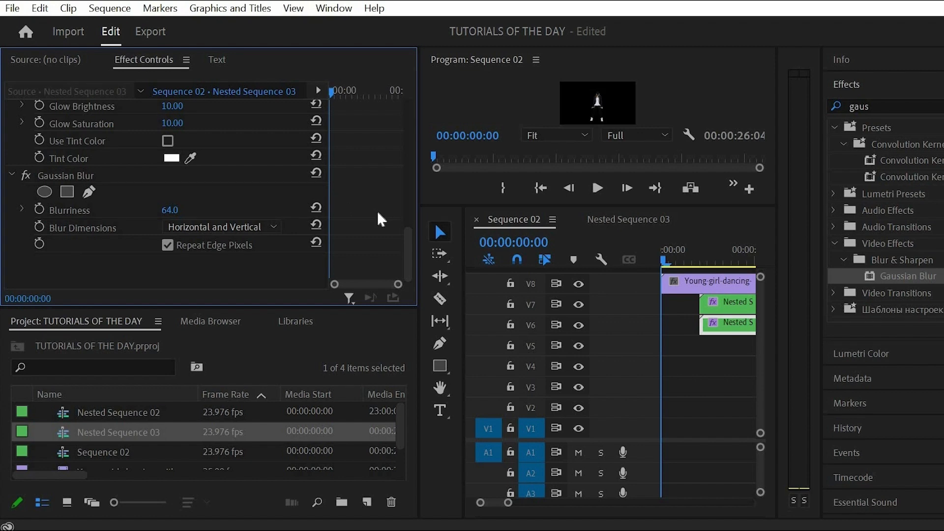
pyautogui.scroll(-3)
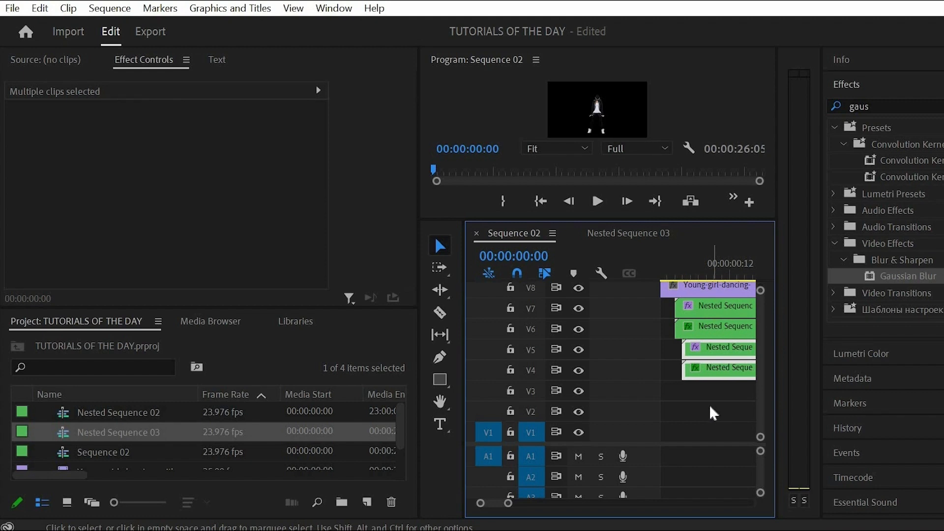
# - Set one lower outline copy's Tint Map White To colour to blue 0024FF, copying the code for reuse
pyautogui.click(718, 348)
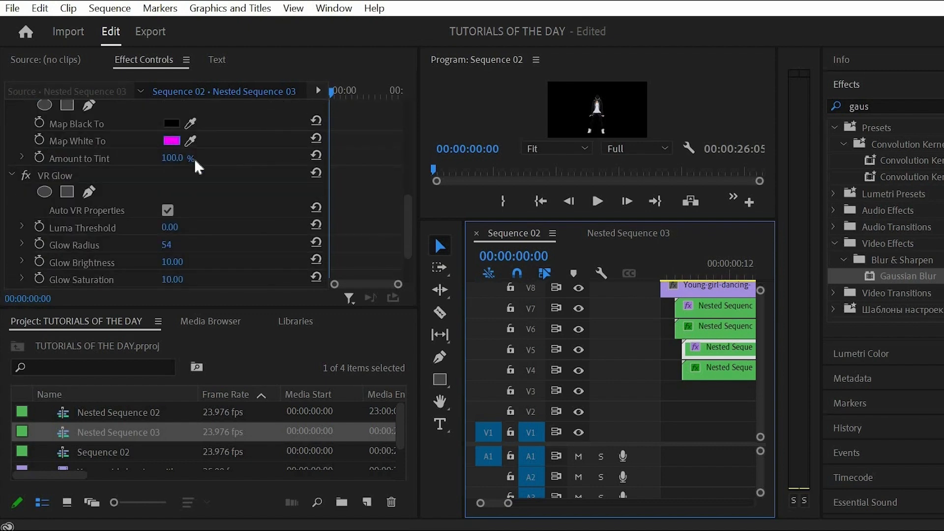
pyautogui.click(171, 141)
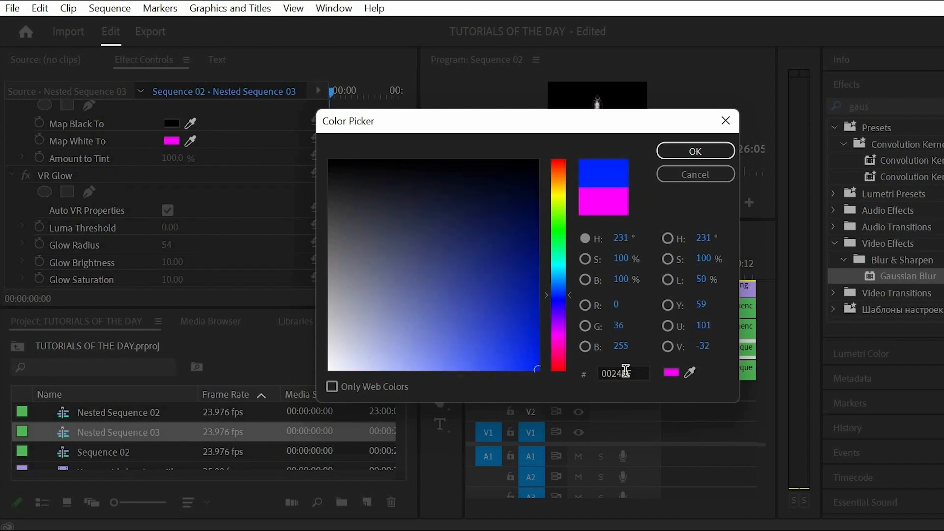
pyautogui.rightClick(623, 372)
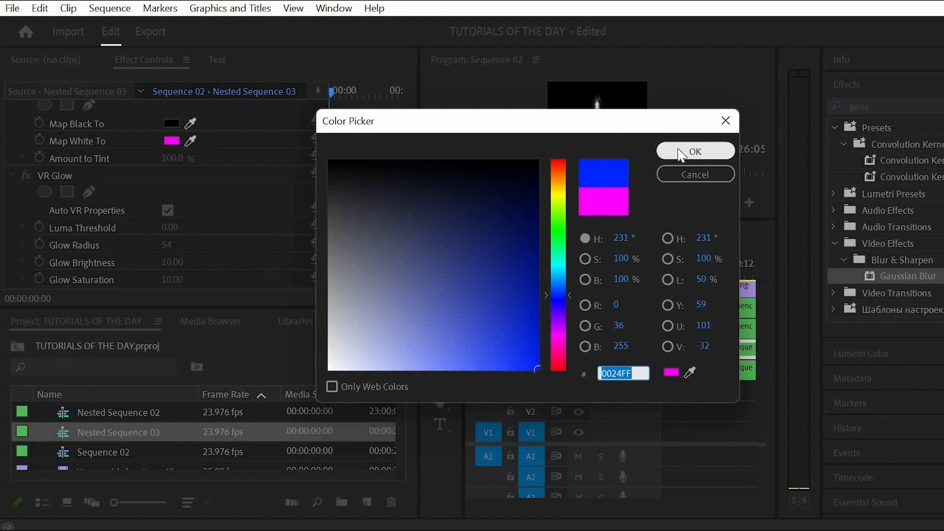
pyautogui.click(696, 152)
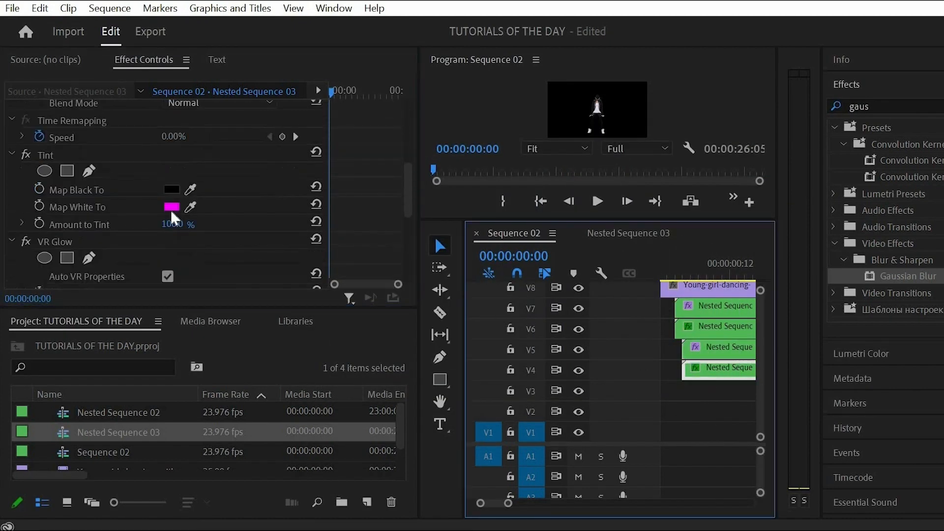
# - Paste the saved 0024FF code into the next copy's Map White To swatch so its tint becomes blue
pyautogui.click(170, 208)
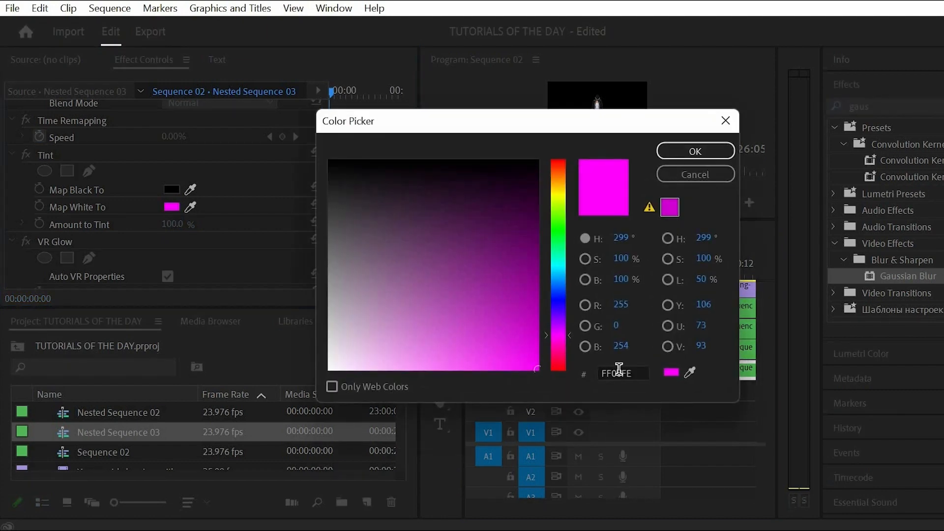
pyautogui.rightClick(618, 374)
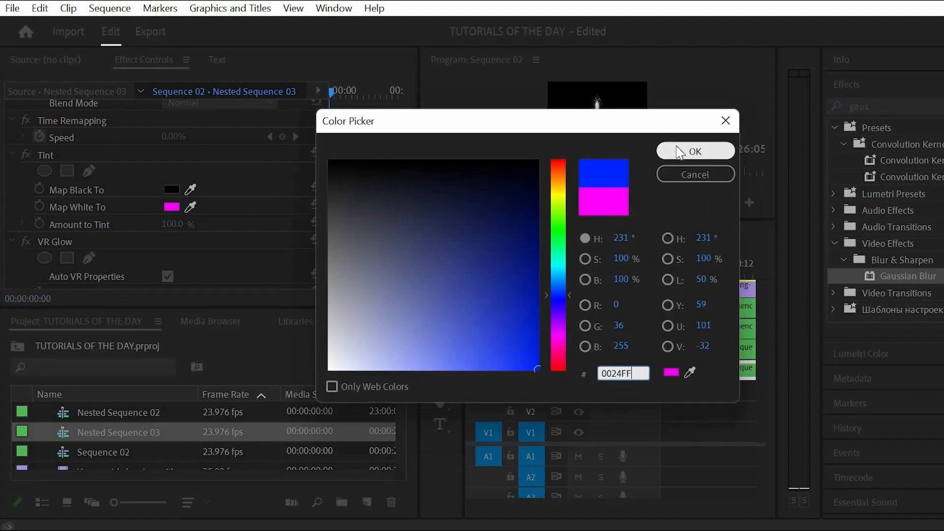
pyautogui.click(696, 151)
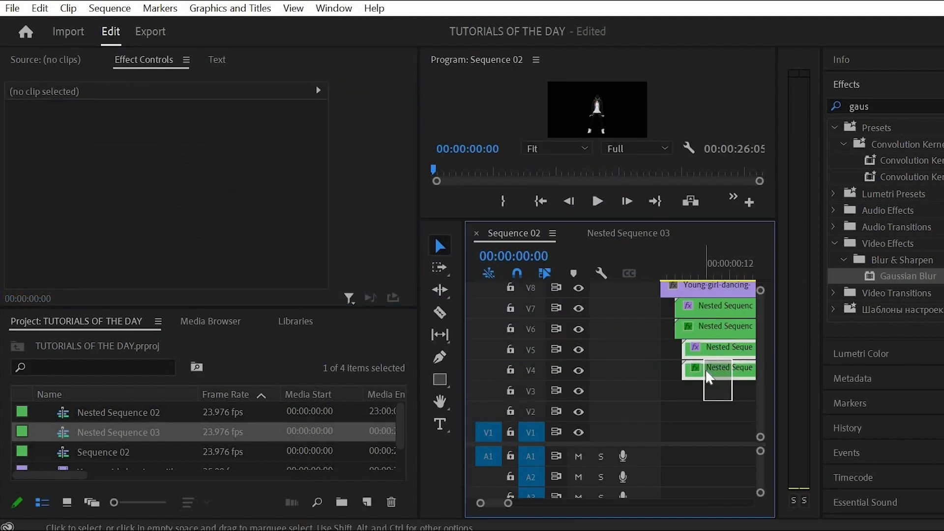